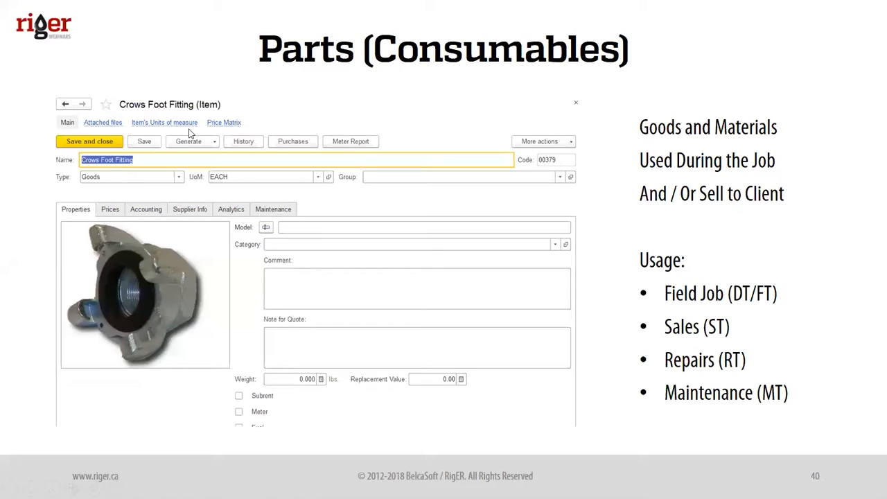
mouse_move(88, 199)
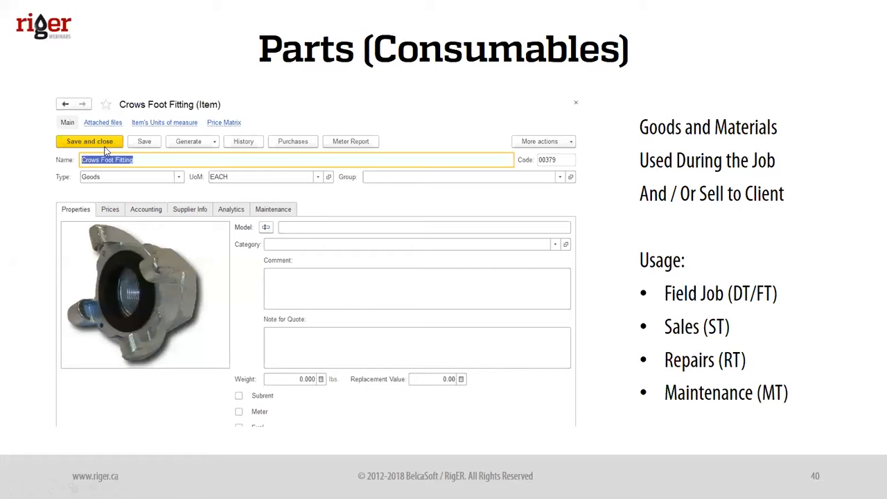
mouse_move(42, 253)
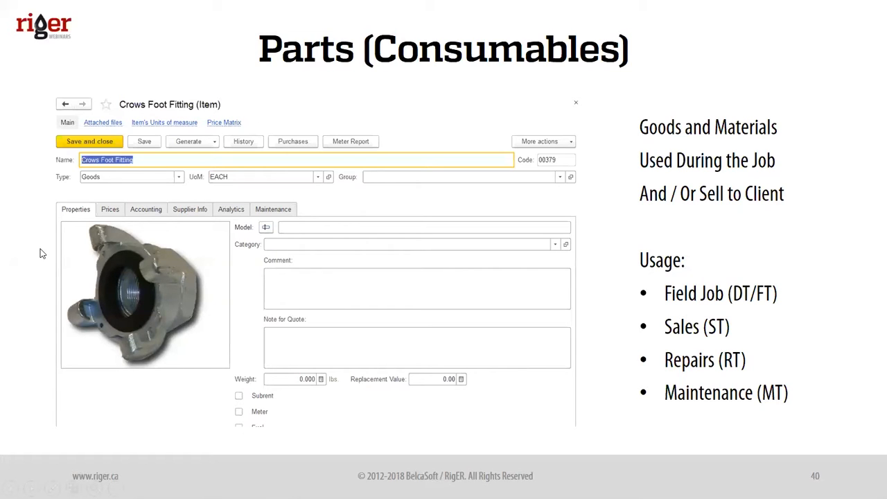
mouse_move(58, 217)
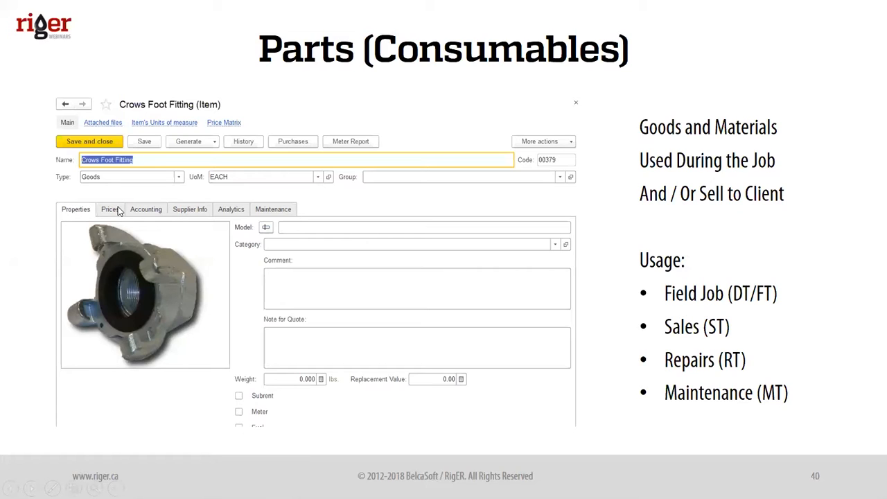
mouse_move(199, 213)
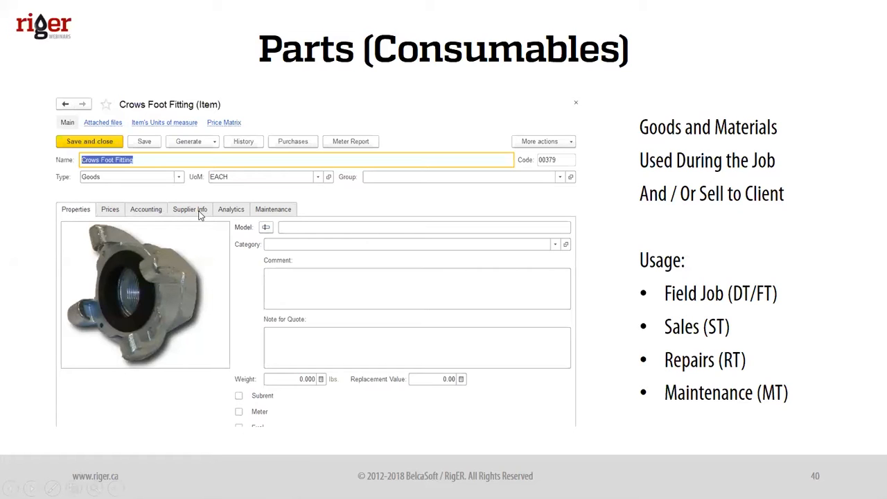
mouse_move(226, 213)
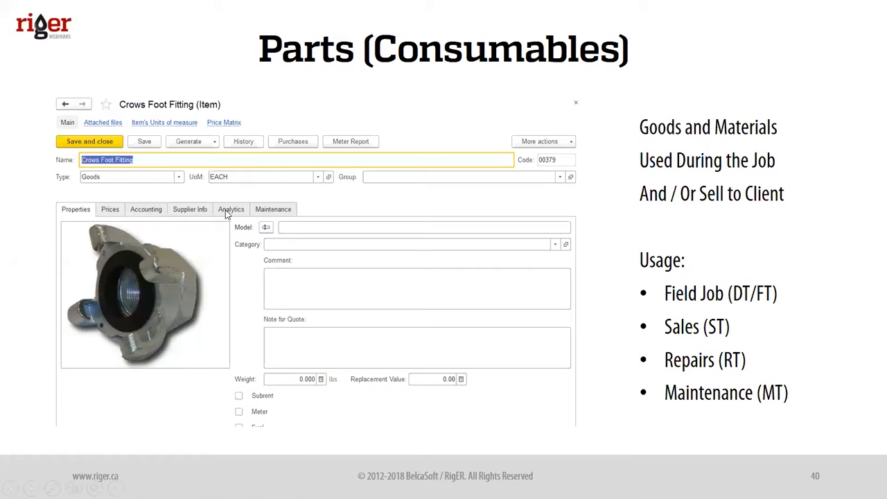
mouse_move(262, 354)
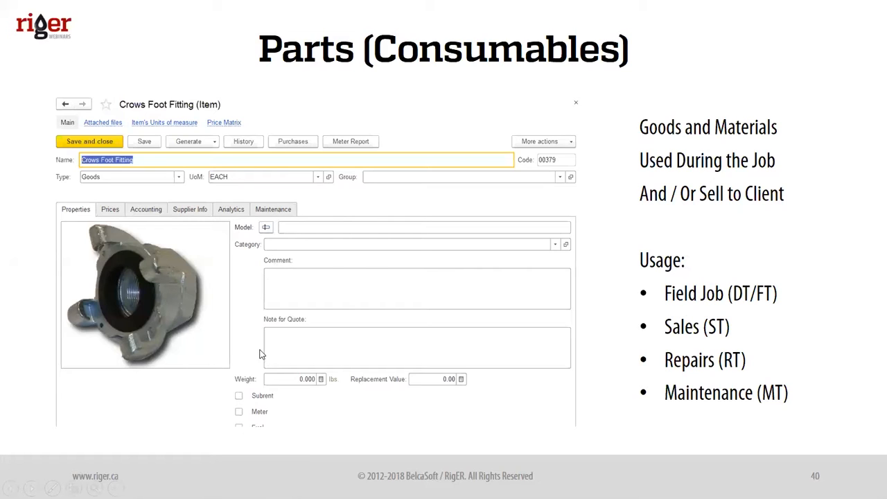
mouse_move(394, 403)
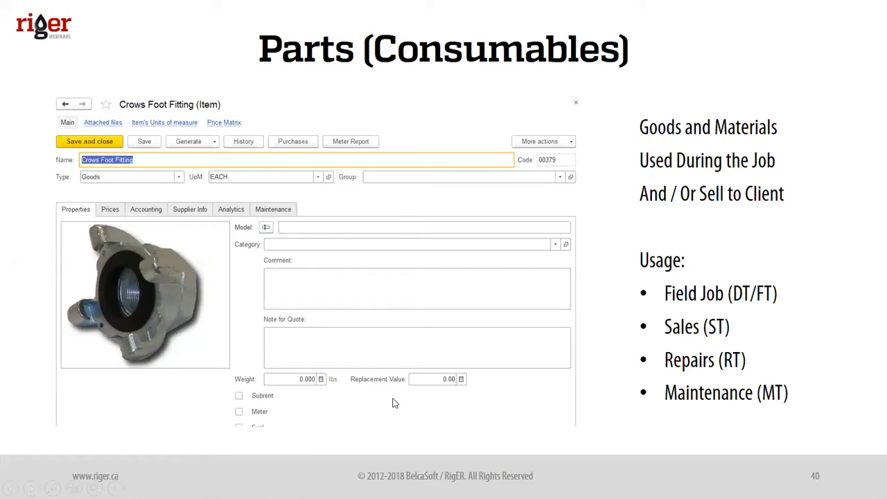
mouse_move(31, 340)
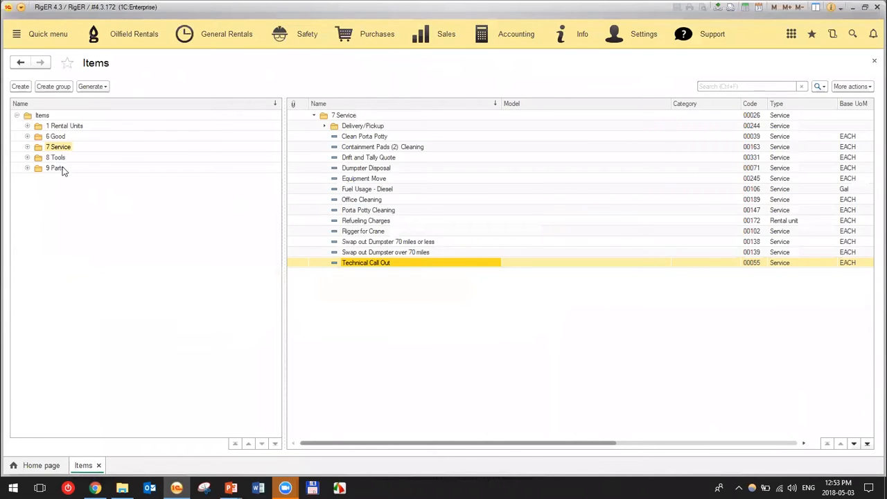
Review the Diesel part card's client prices, supplier info and analytics tabs, then close it.
left_click(55, 168)
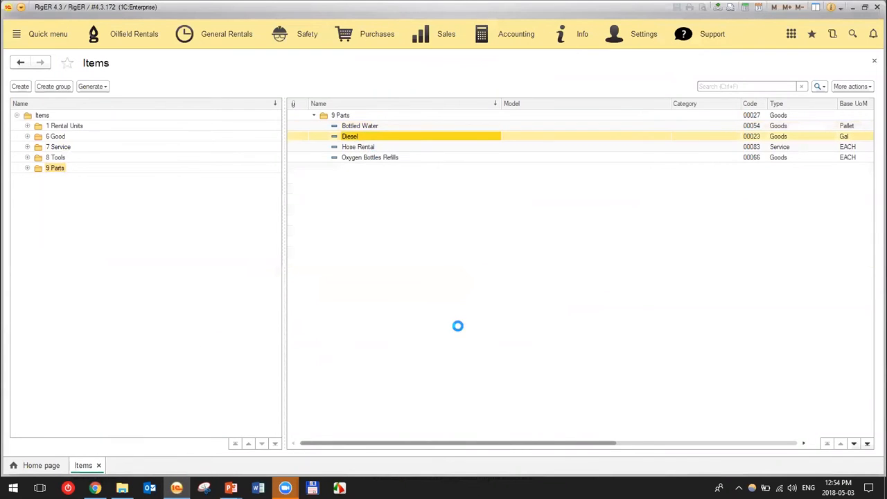
double_click(350, 136)
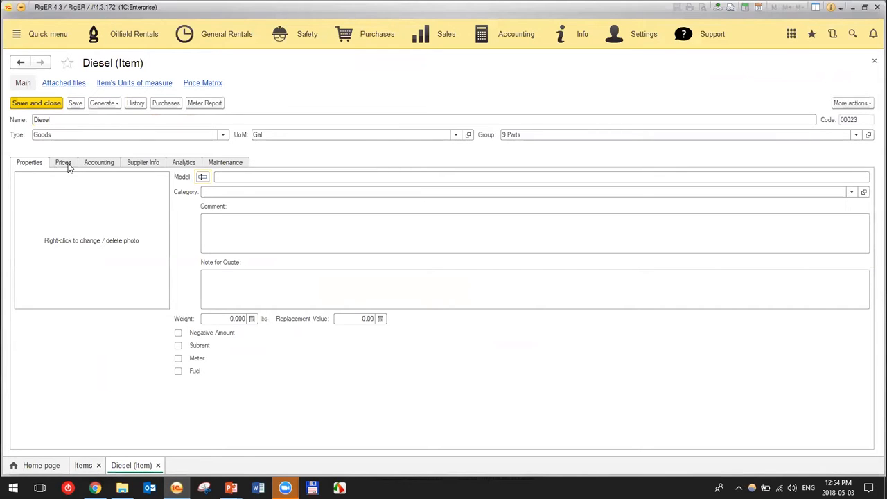
left_click(62, 162)
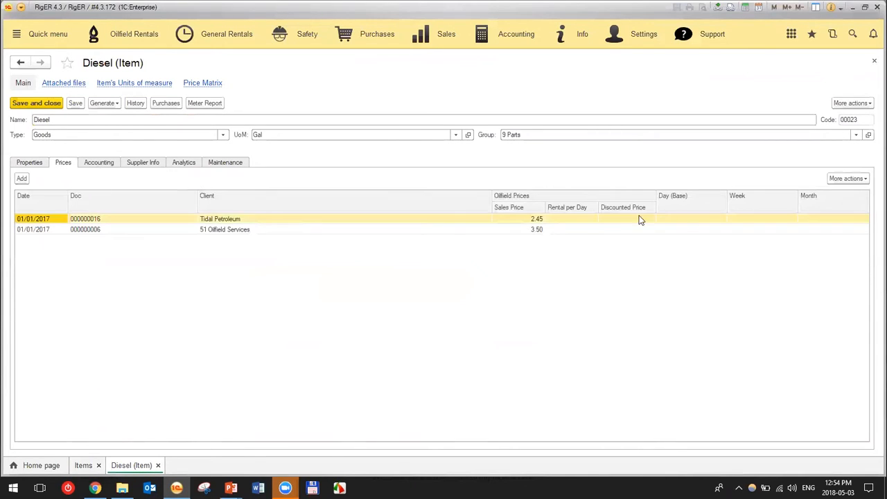
mouse_move(284, 189)
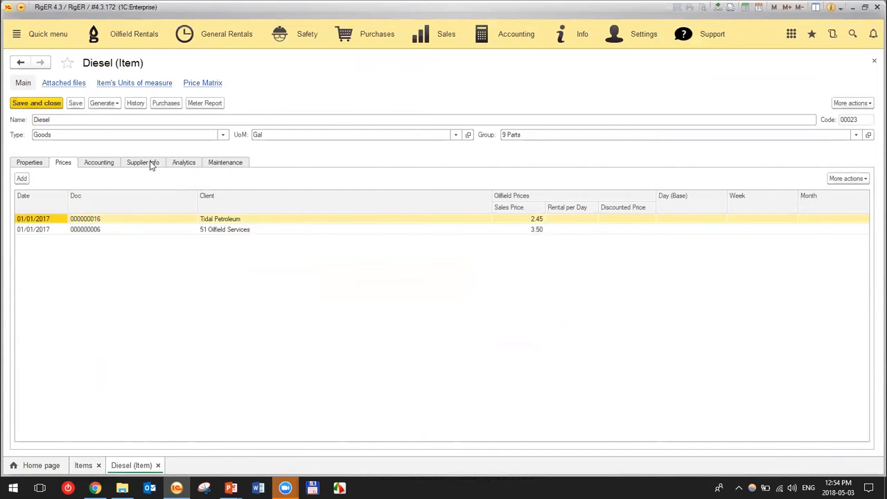
left_click(143, 162)
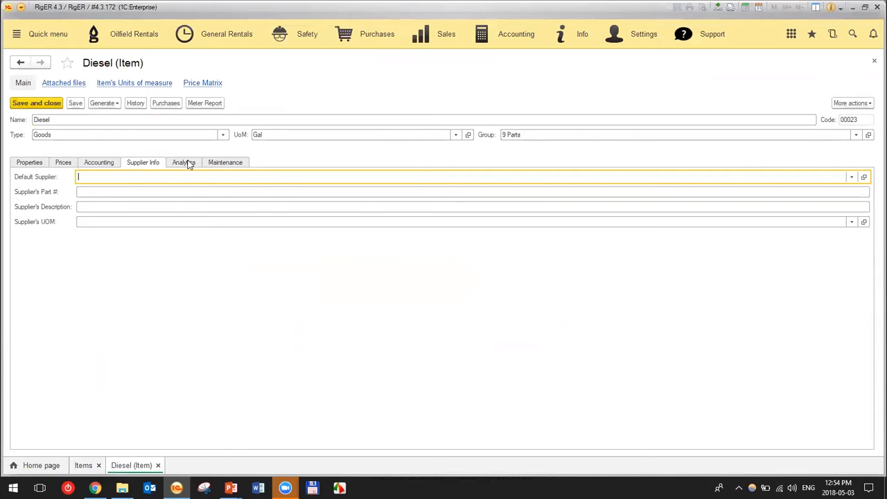
left_click(183, 162)
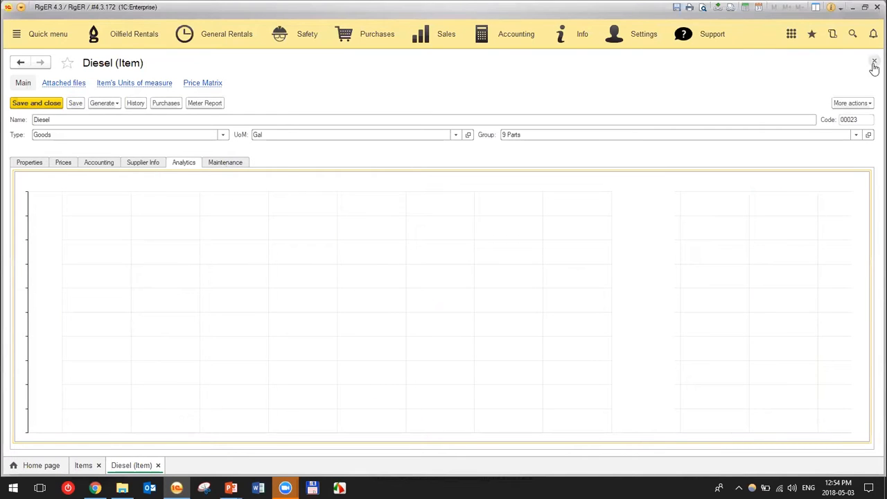
left_click(874, 61)
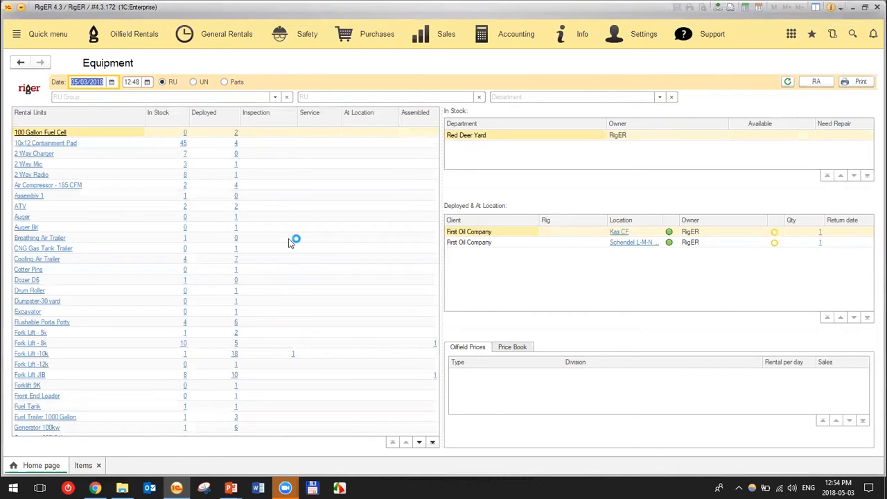
mouse_move(270, 376)
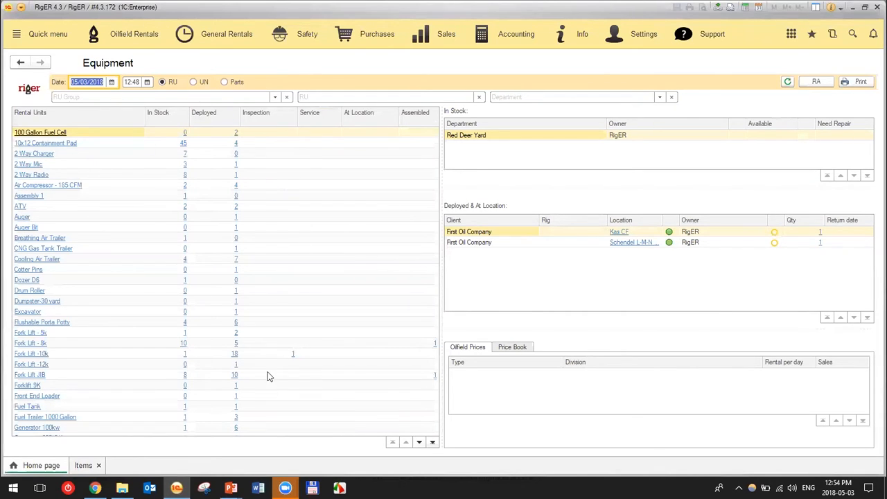
mouse_move(326, 330)
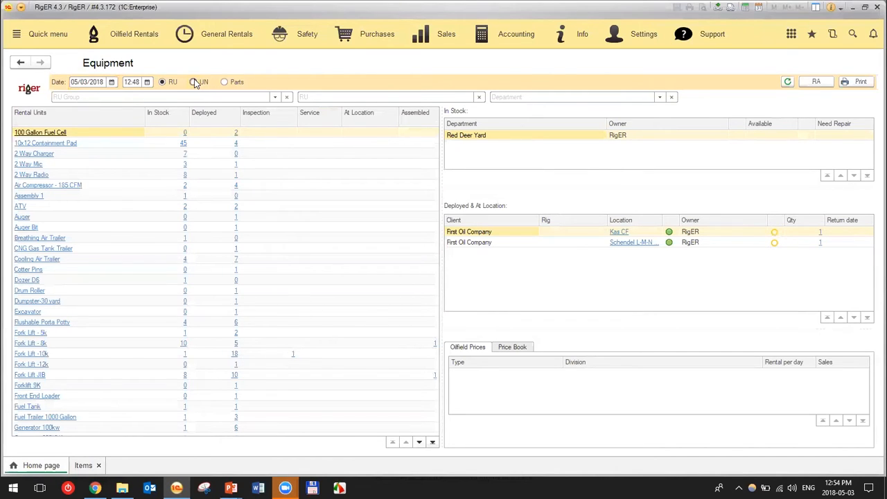
Show the Unit Numbers list of individual units with status and location.
left_click(194, 82)
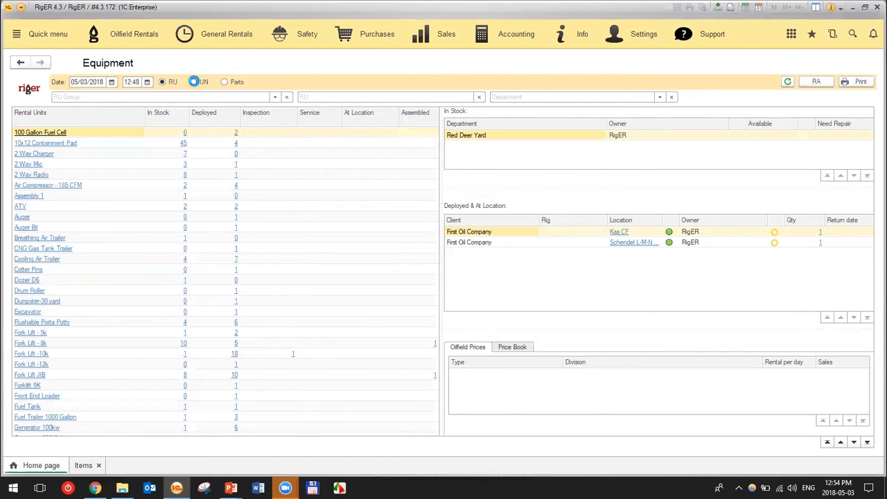
left_click(193, 82)
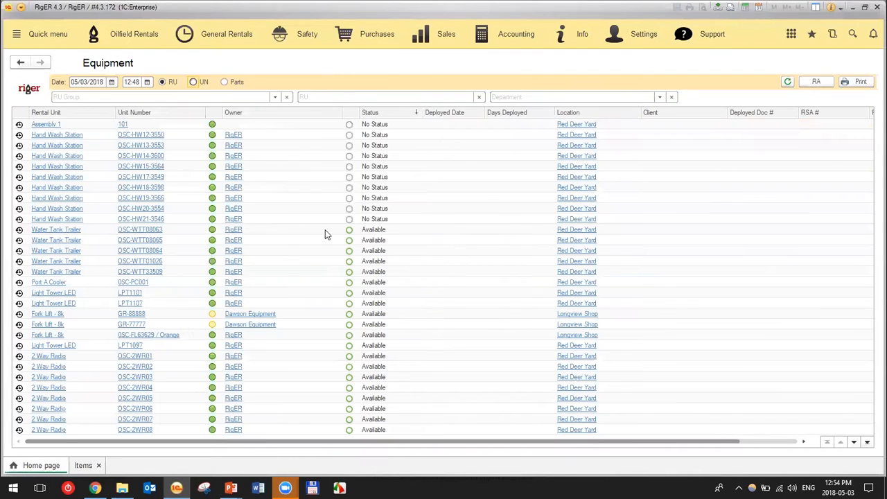
left_click(193, 82)
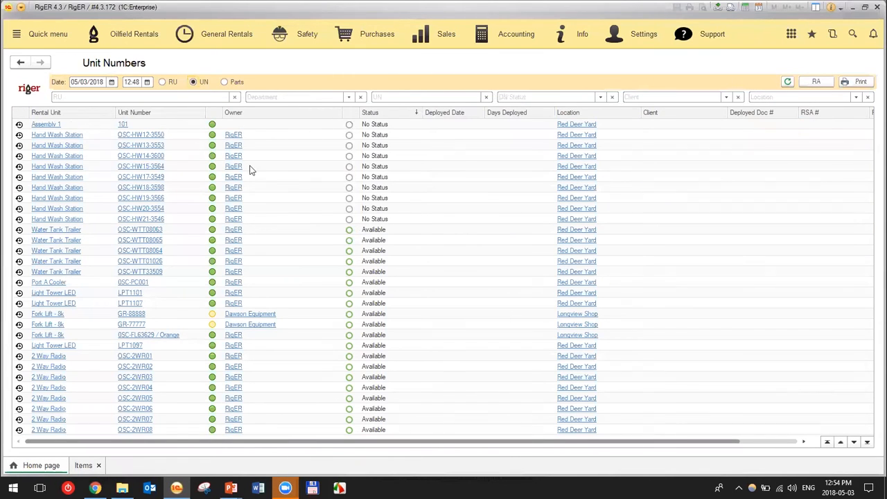
left_click(224, 82)
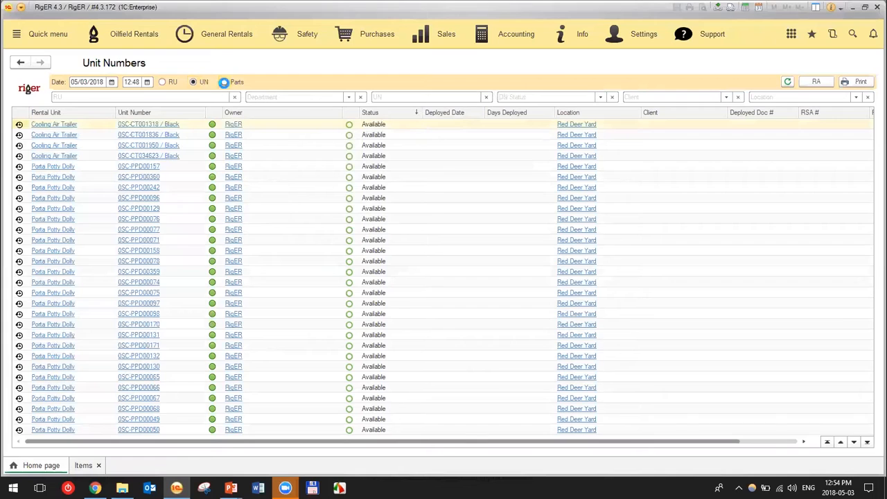
Show the Parts view with Porta Potty Supplies' on-hand stock, open order and price.
left_click(224, 82)
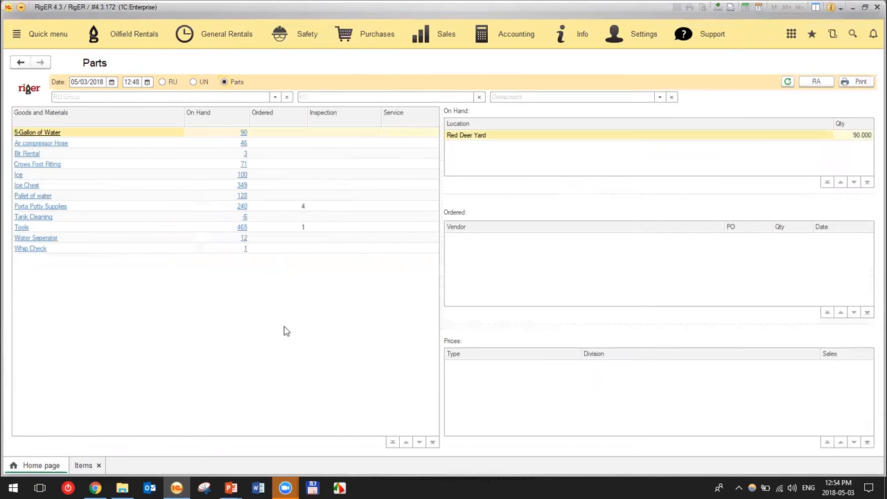
mouse_move(214, 149)
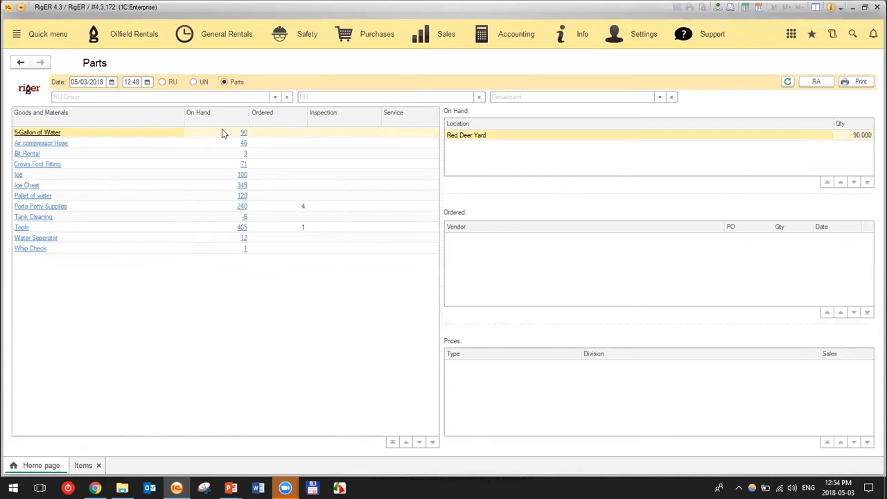
mouse_move(297, 210)
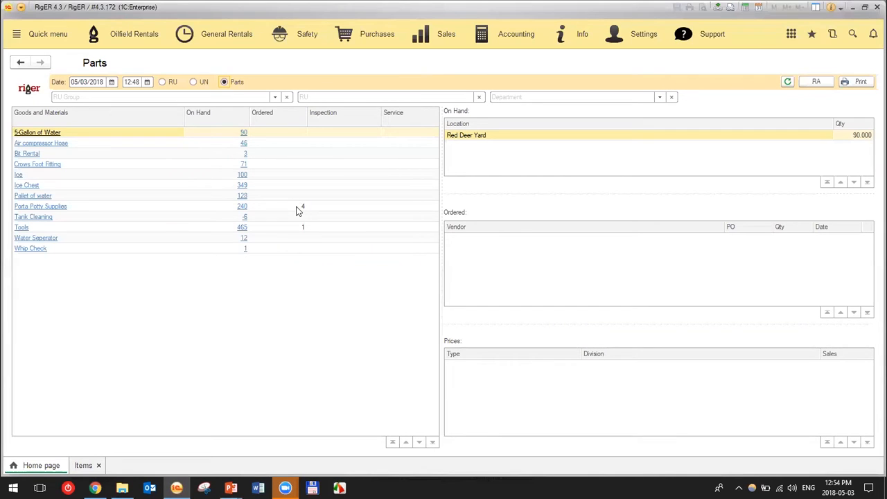
left_click(40, 206)
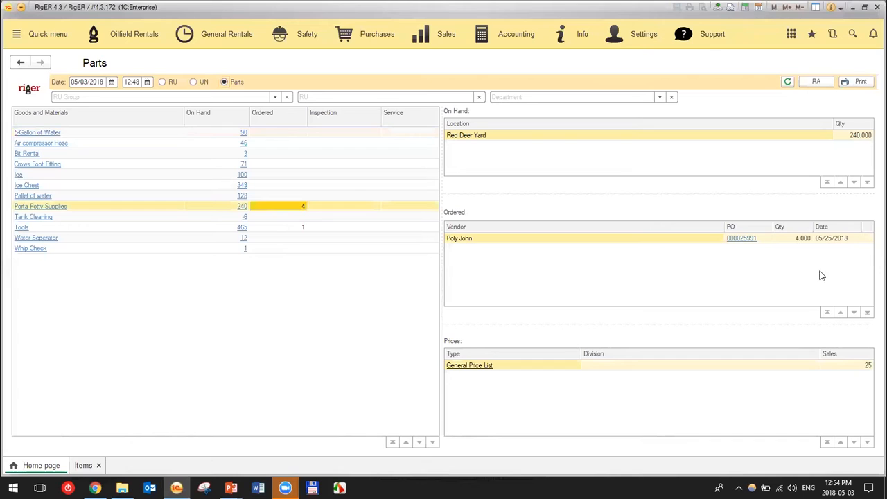
mouse_move(579, 257)
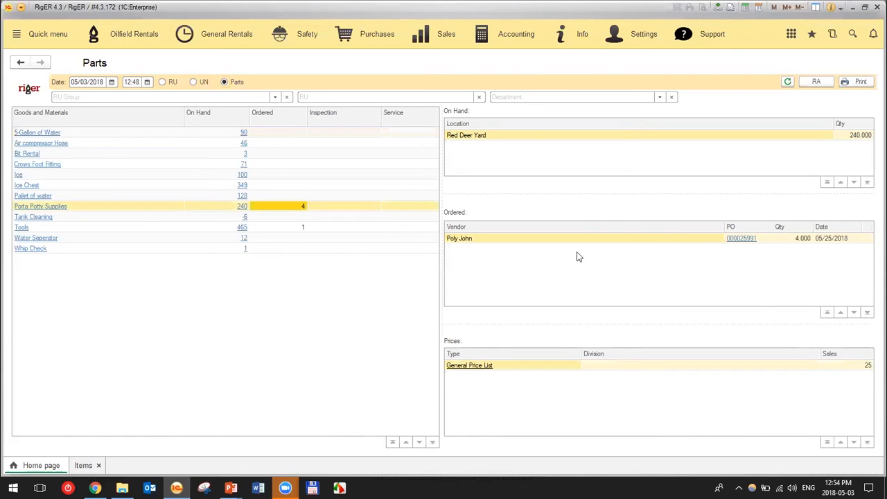
mouse_move(787, 246)
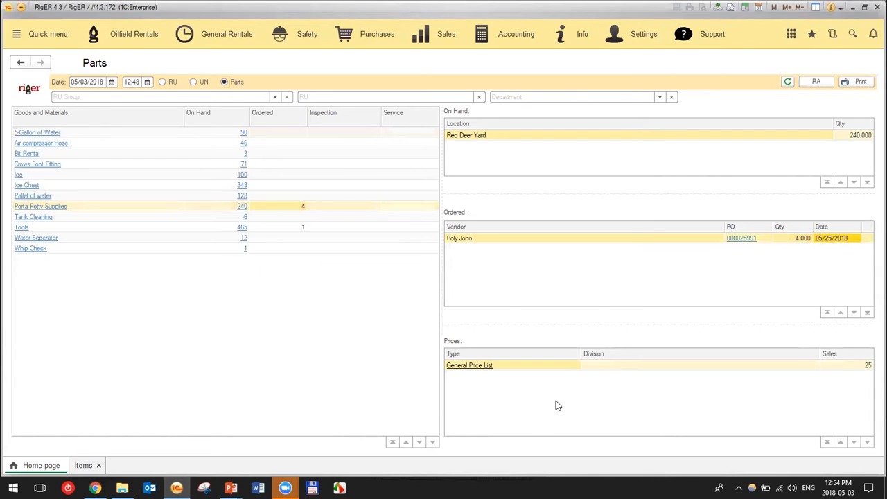
mouse_move(483, 376)
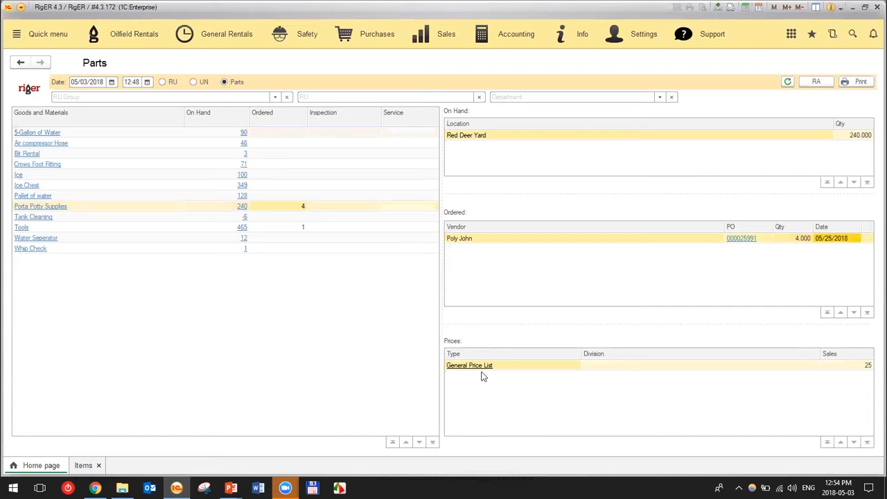
mouse_move(783, 393)
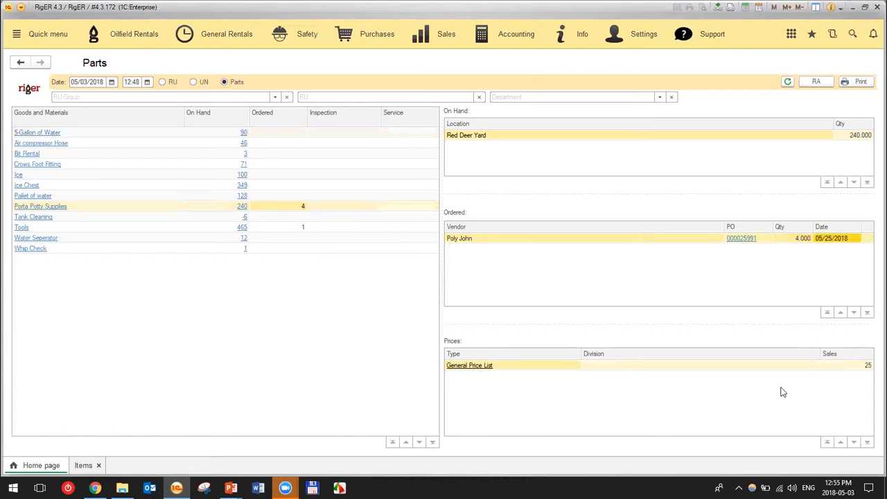
mouse_move(489, 386)
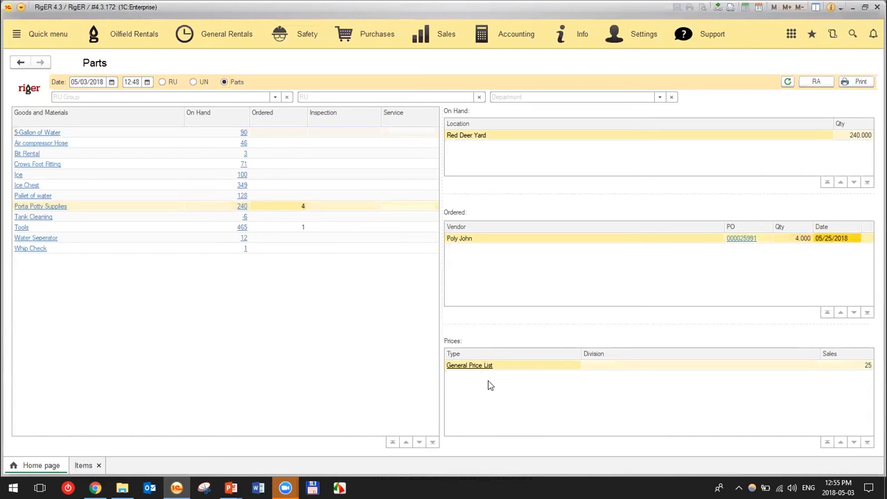
mouse_move(600, 425)
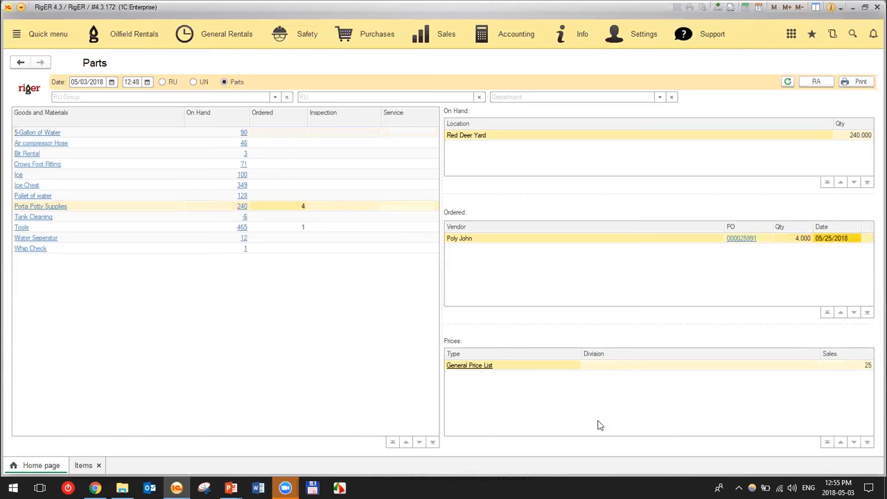
mouse_move(205, 299)
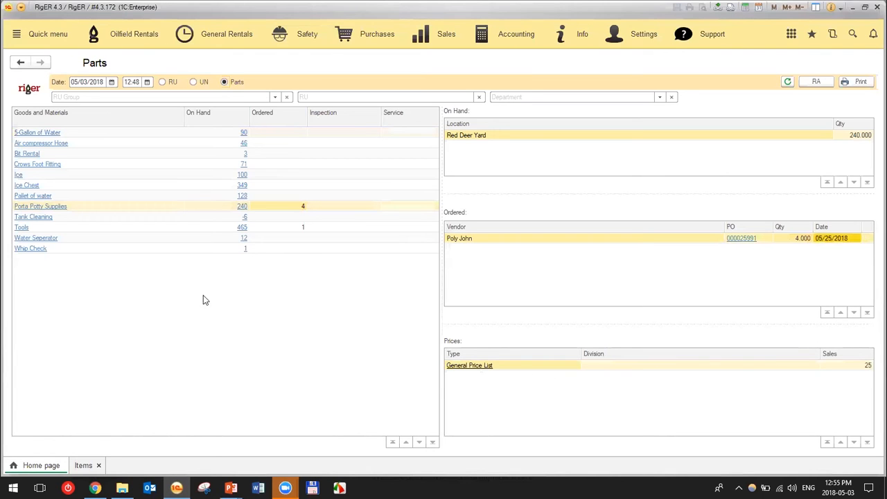
mouse_move(206, 182)
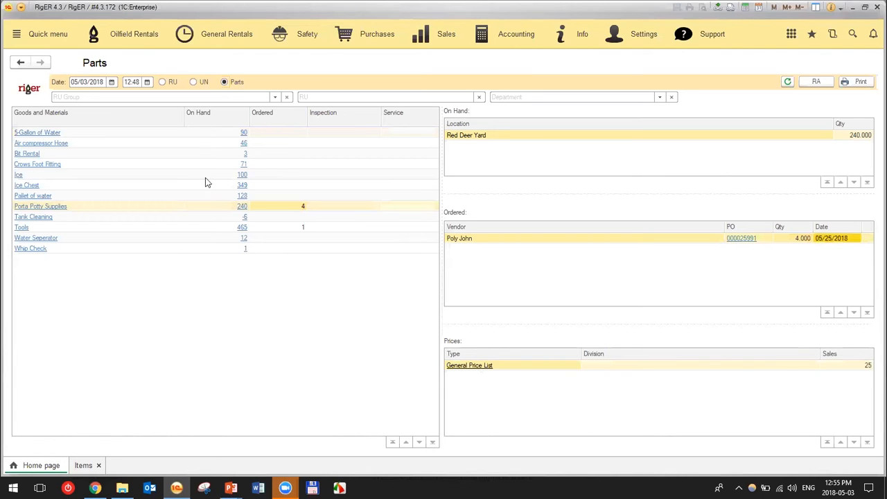
mouse_move(855, 142)
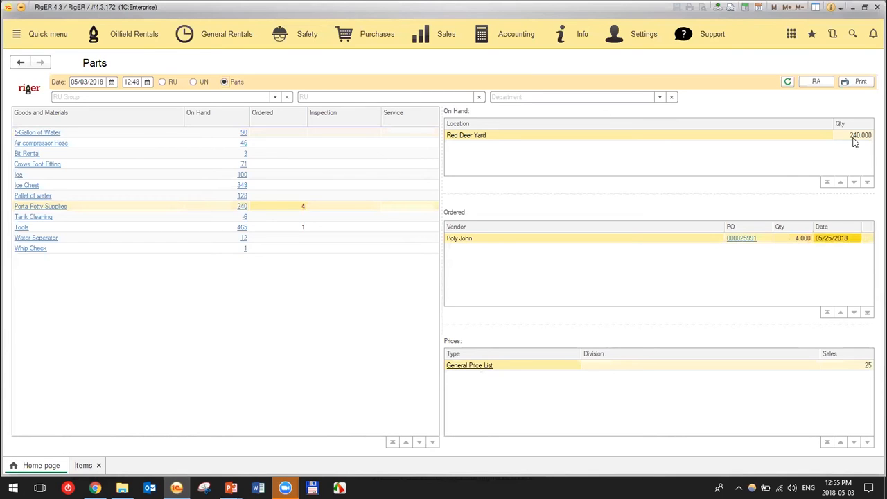
mouse_move(450, 130)
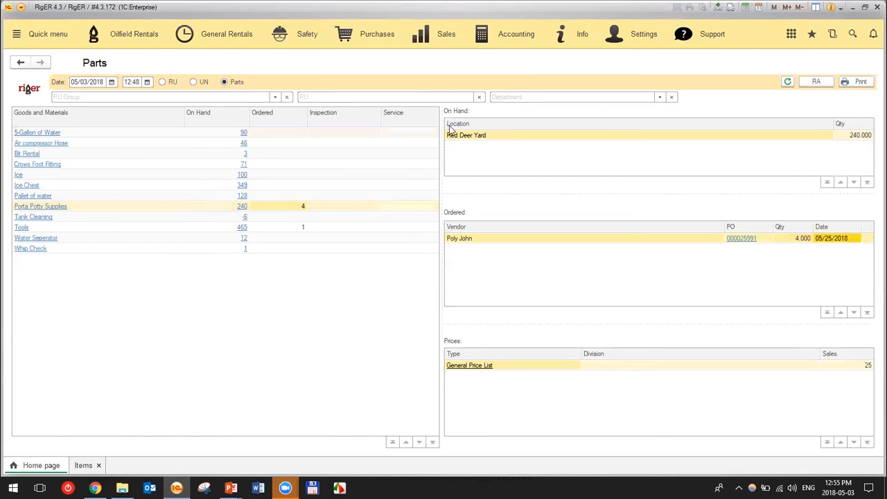
mouse_move(495, 148)
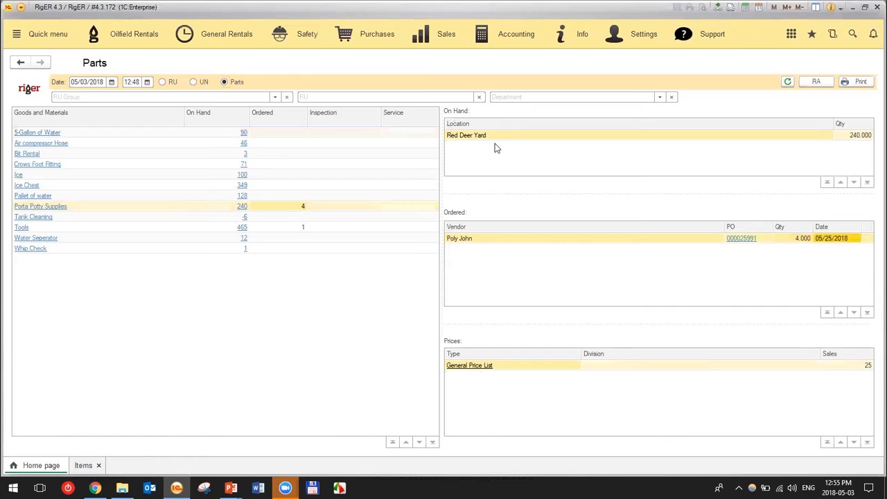